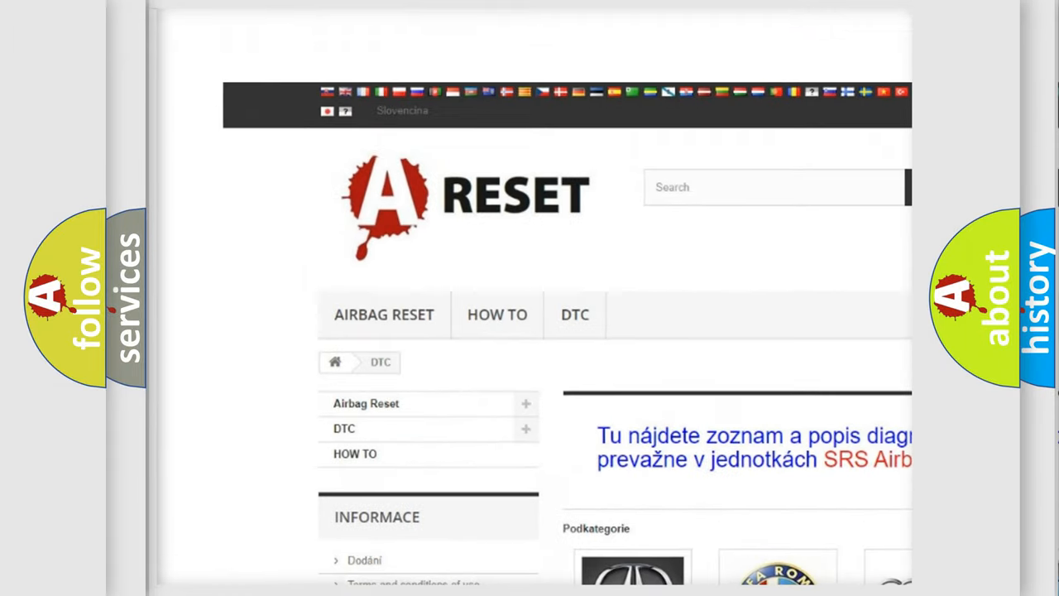
# Step: Open the Chrysler DTC tile and scroll the code list to B1460:13, Battery Current Sensor Circuit Malfunction
pyautogui.scroll(-3)
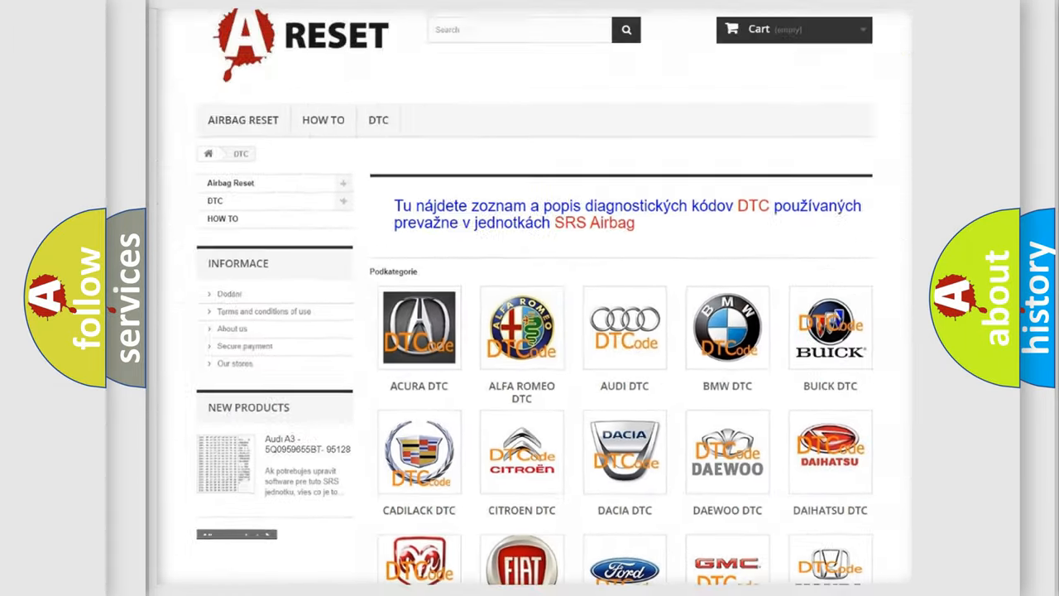
pyautogui.scroll(-3)
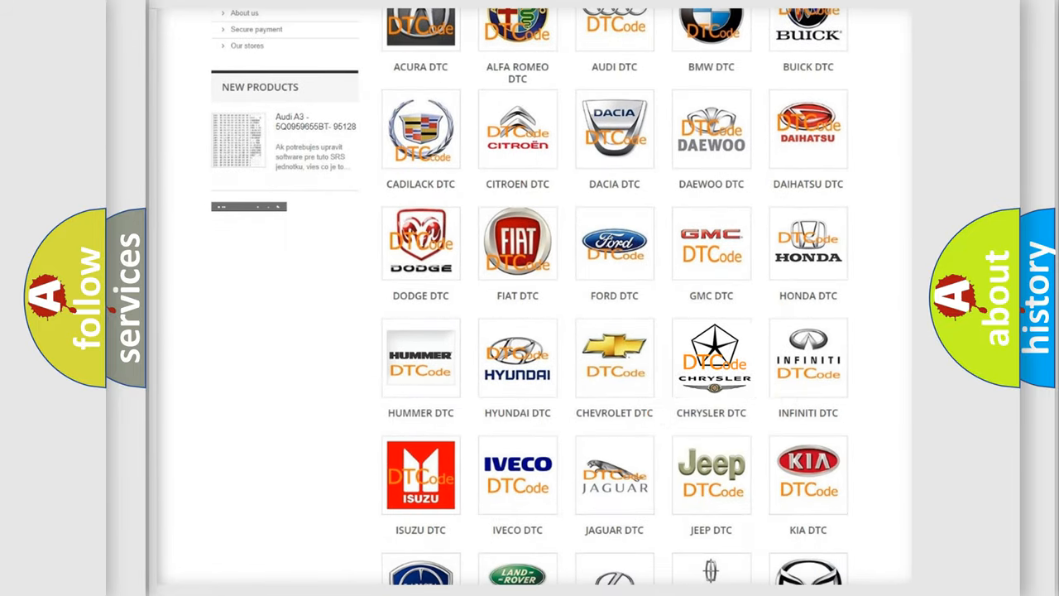
pyautogui.click(711, 357)
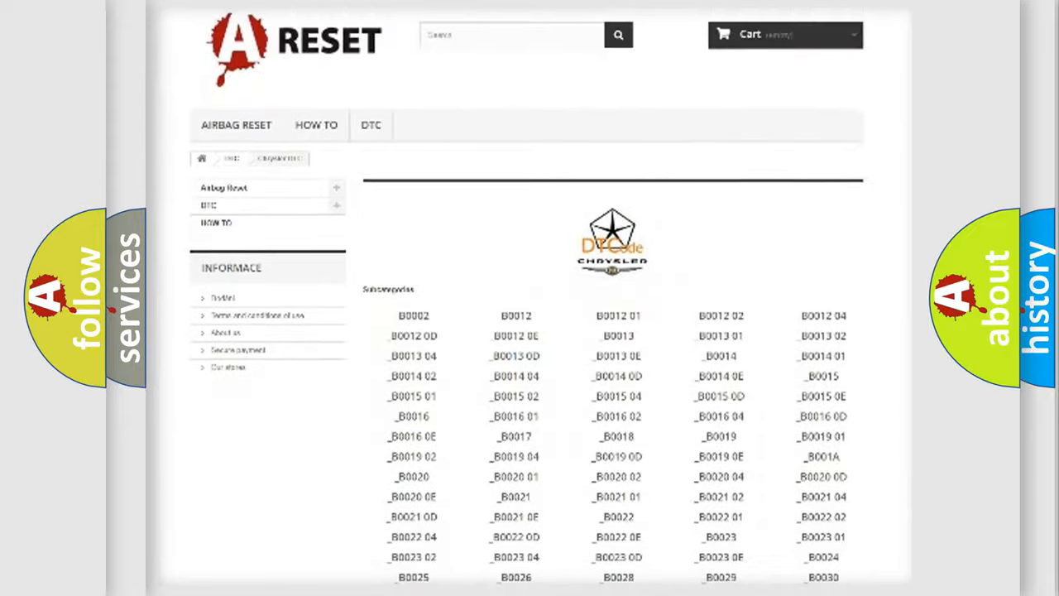
pyautogui.scroll(-3)
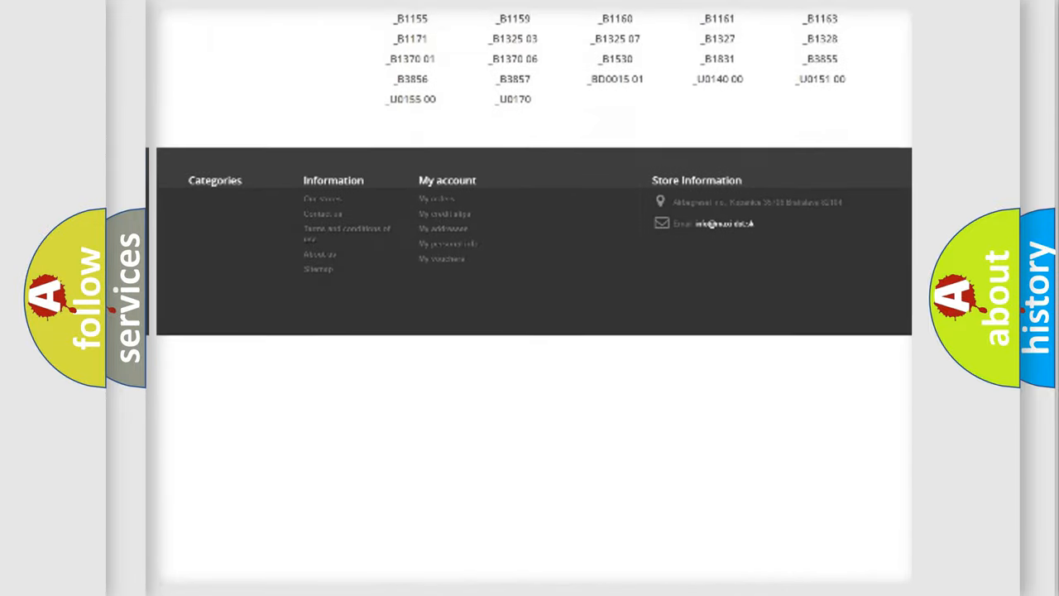
pyautogui.scroll(3)
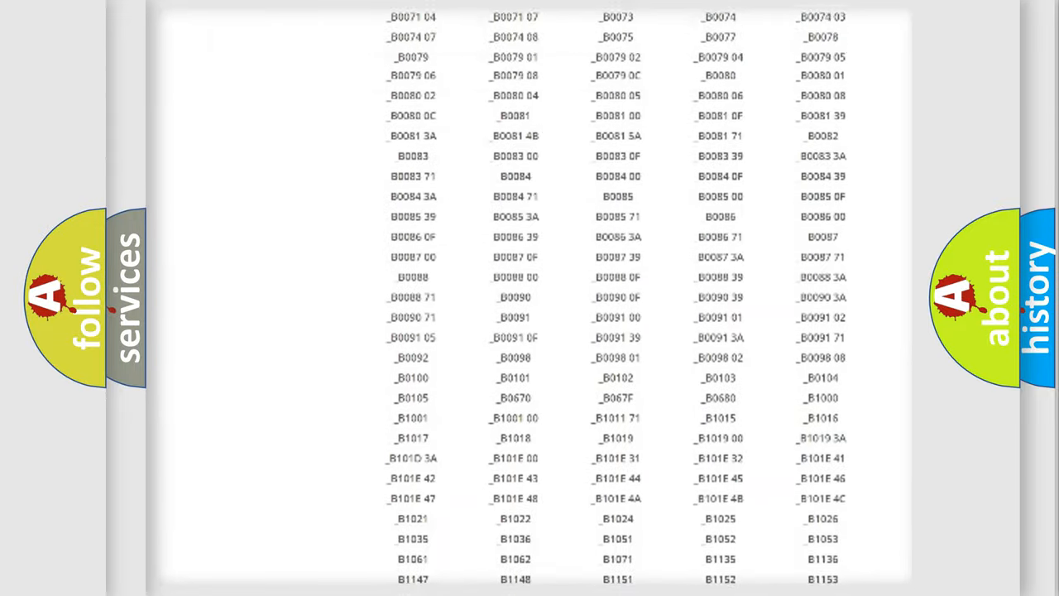
pyautogui.scroll(3)
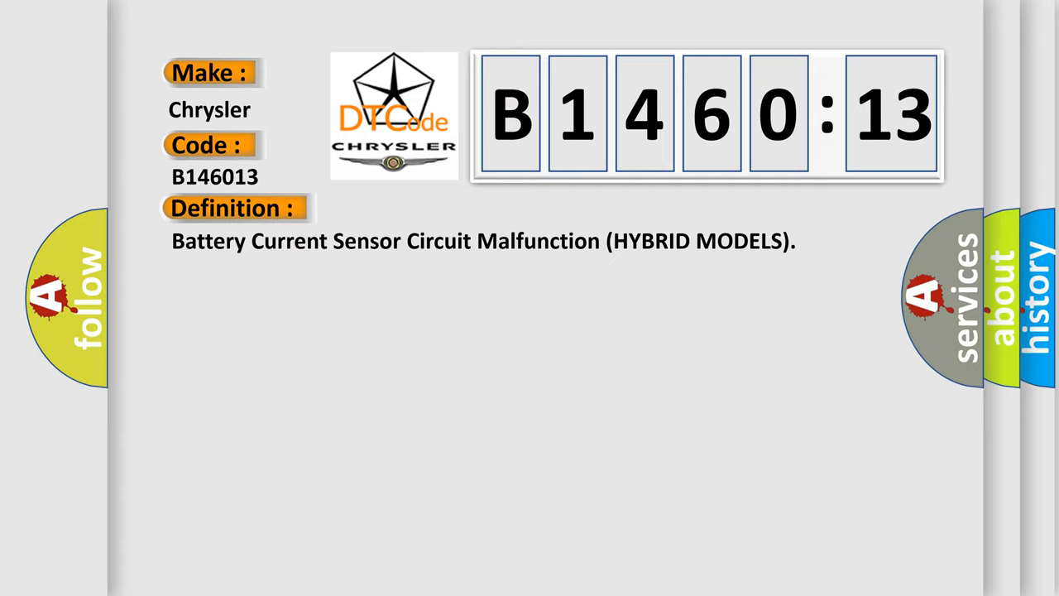
# Step: Display the B1460:13 description: sensor supply 4.8 V or less for 2 seconds, high-voltage warning
pyautogui.click(430, 208)
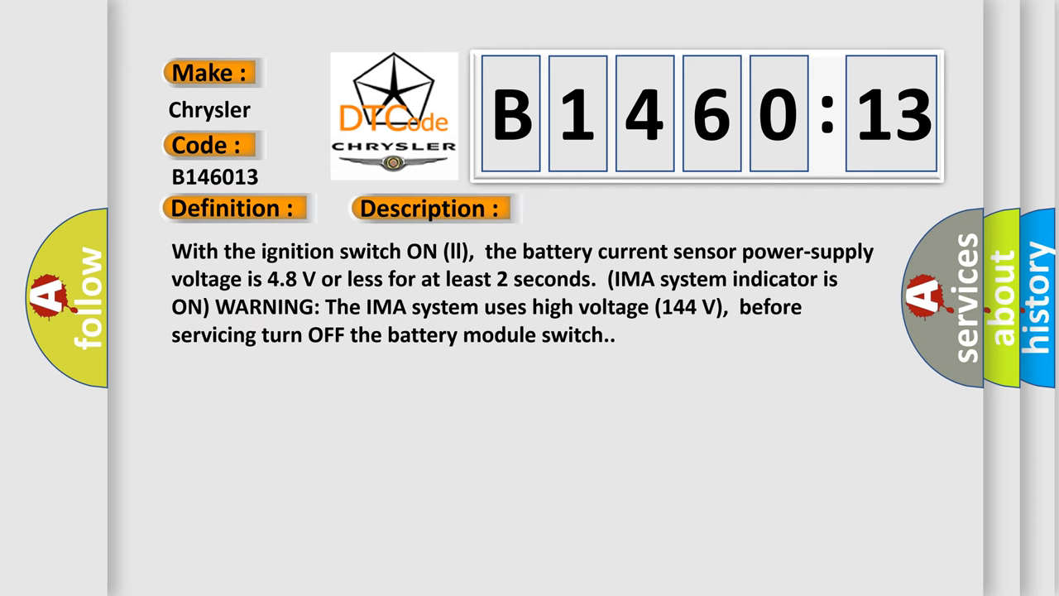